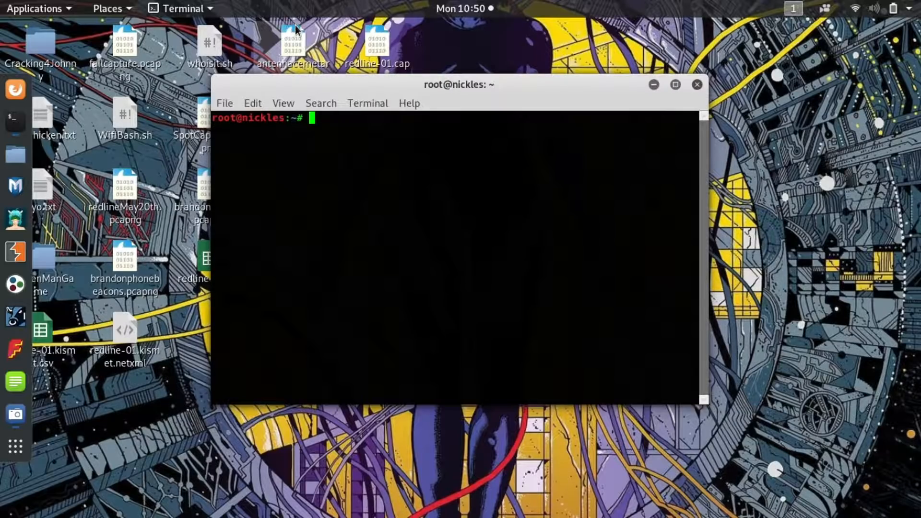
List all network interfaces with ifconfig and maximize the terminal window
{"action": "type", "text": "ifconfig"}
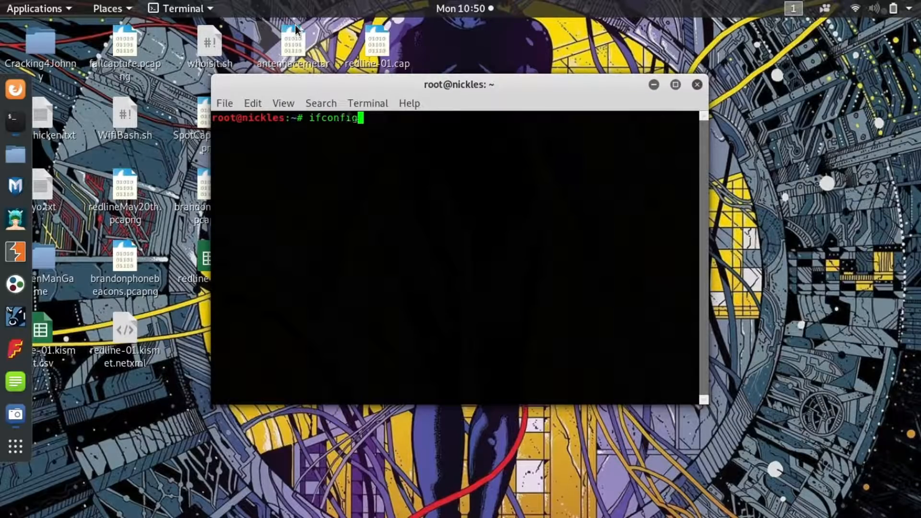
{"action": "key", "text": "Return"}
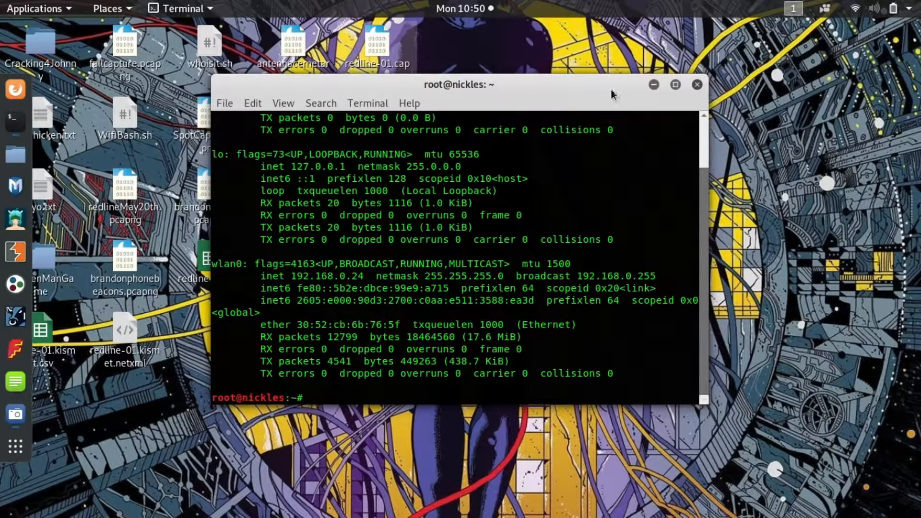
{"action": "left_click", "coordinate": [675, 85]}
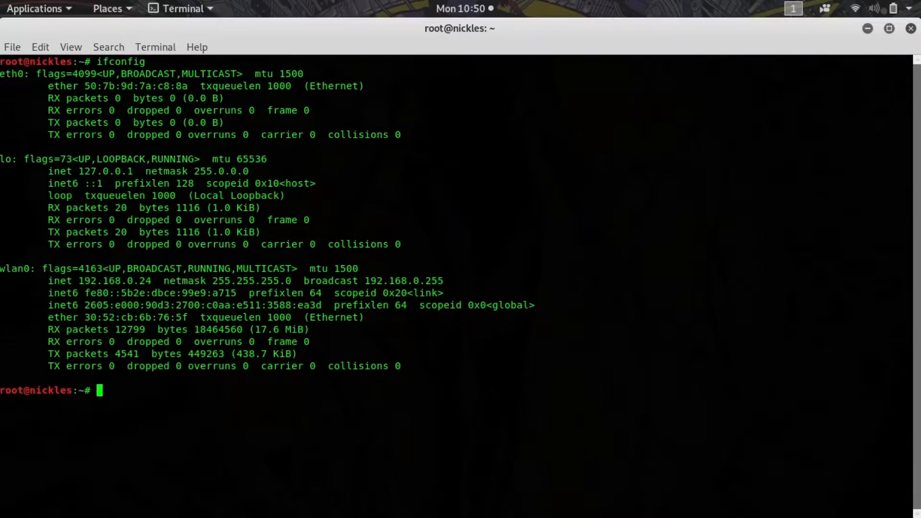
Show every interface with ip a, then bring up wlan1 with ifconfig and view its details
{"action": "type", "text": "ip a"}
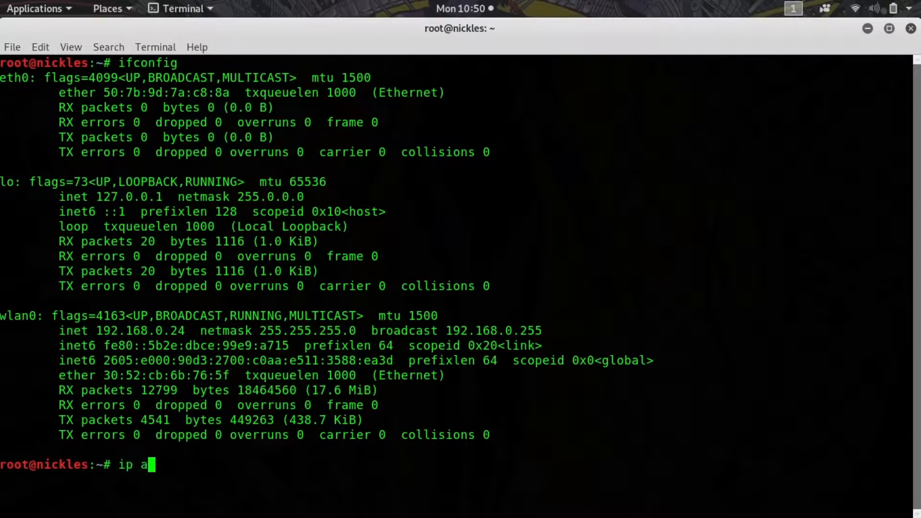
{"action": "key", "text": "Return"}
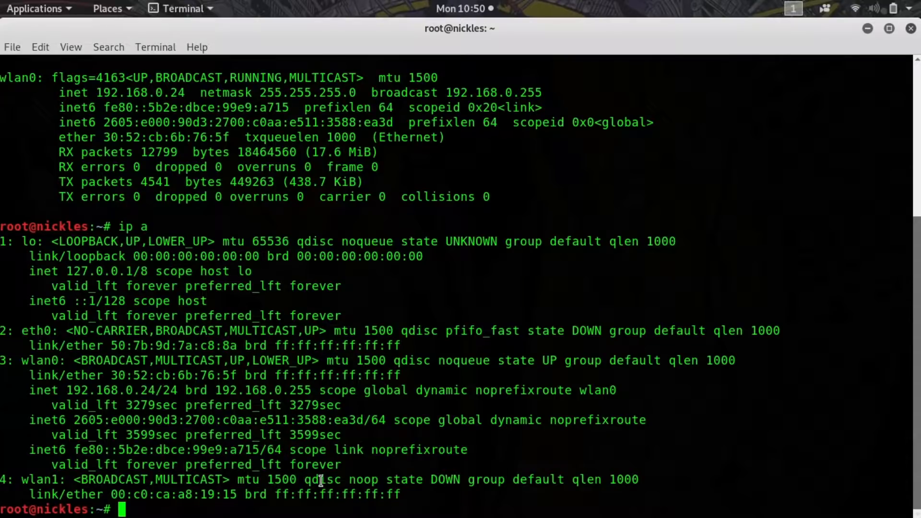
{"action": "type", "text": "ifconfig wl"}
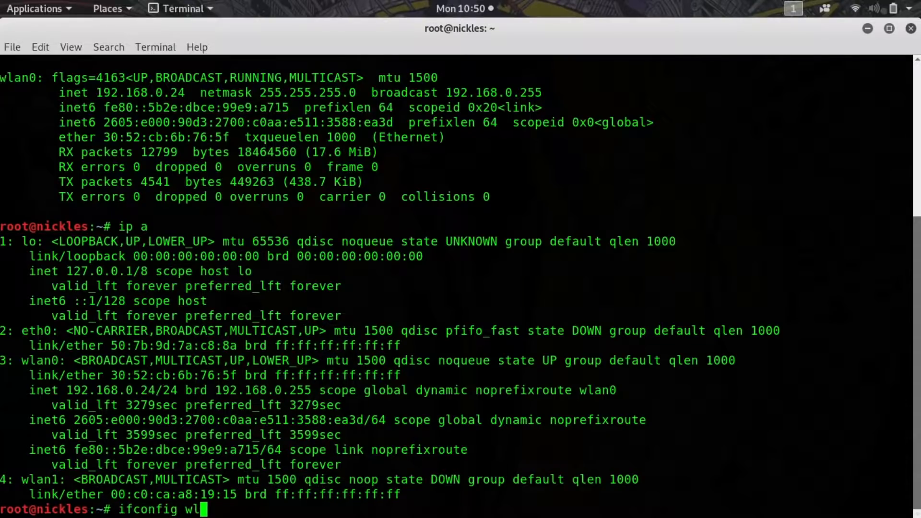
{"action": "key", "text": "Return"}
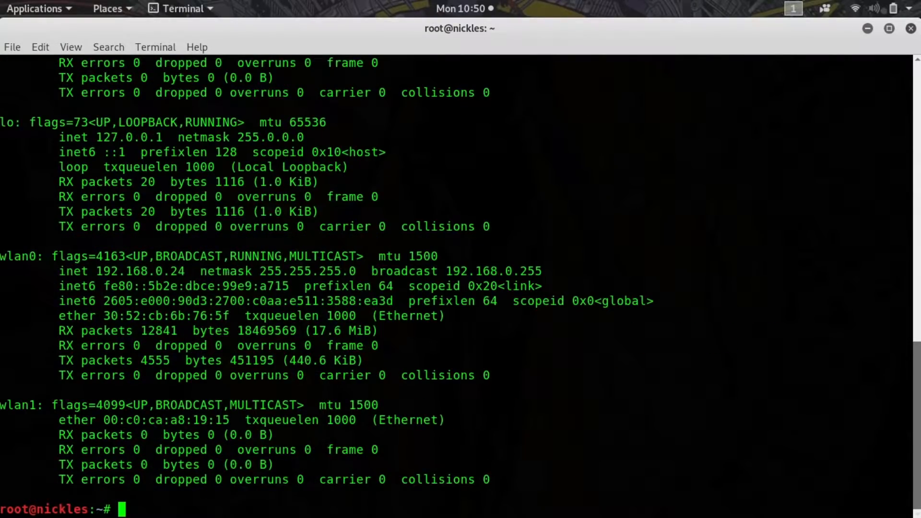
{"action": "mouse_move", "coordinate": [503, 394]}
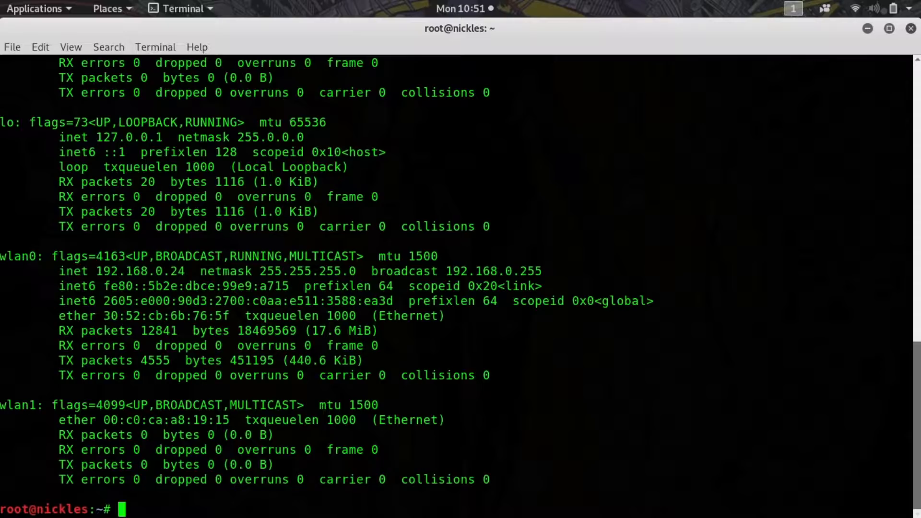
Enable monitor mode on wlan1 with airmon-ng start wlan1, creating wlan1mon
{"action": "type", "text": "air"}
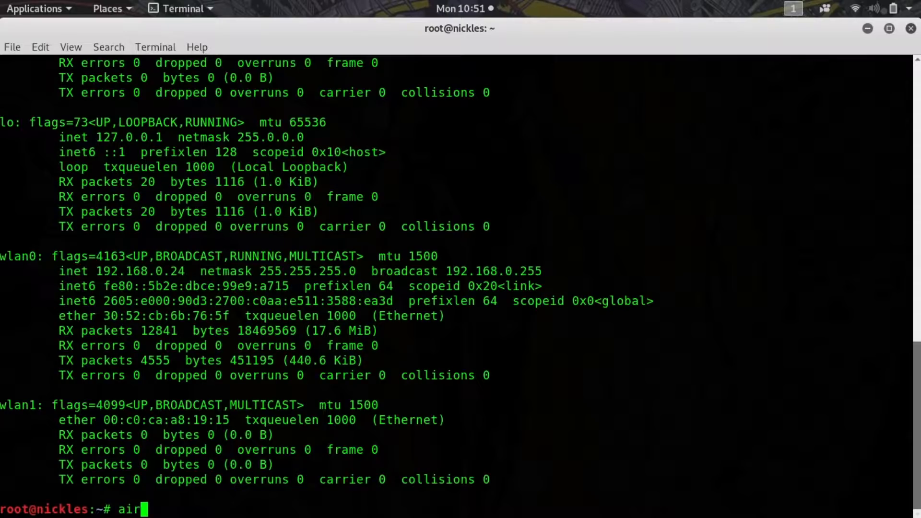
{"action": "type", "text": "mon-ng sta"}
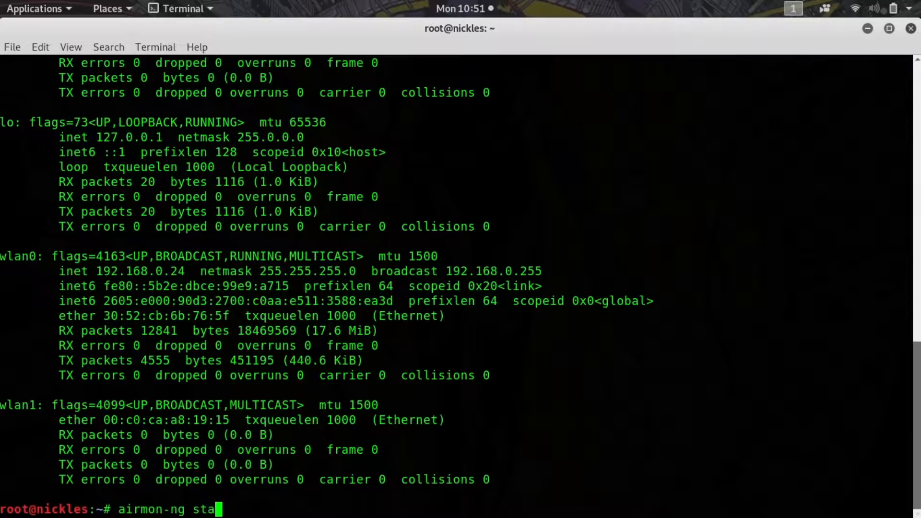
{"action": "type", "text": "rt wlan1"}
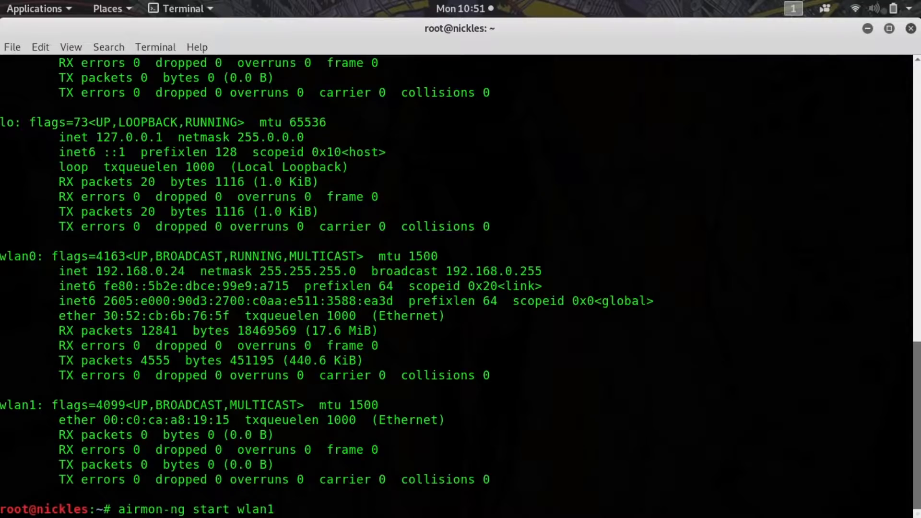
{"action": "key", "text": "Return"}
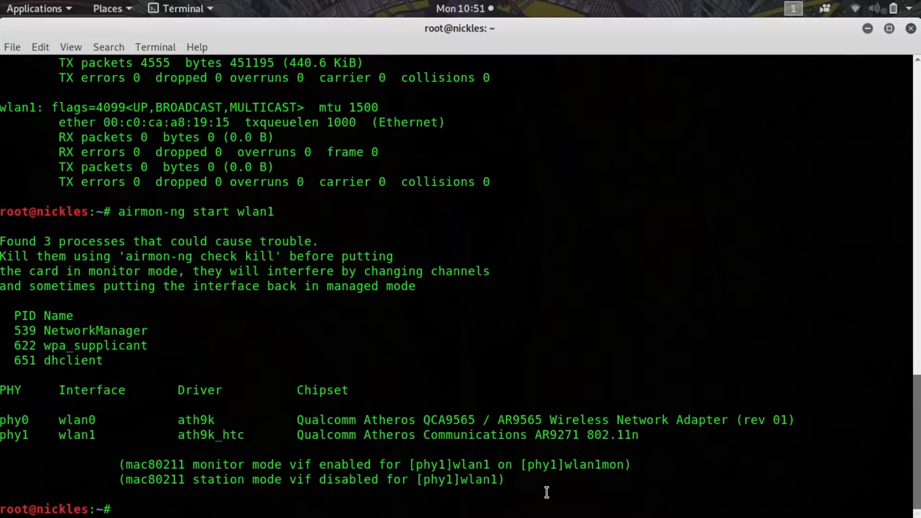
{"action": "mouse_move", "coordinate": [496, 504]}
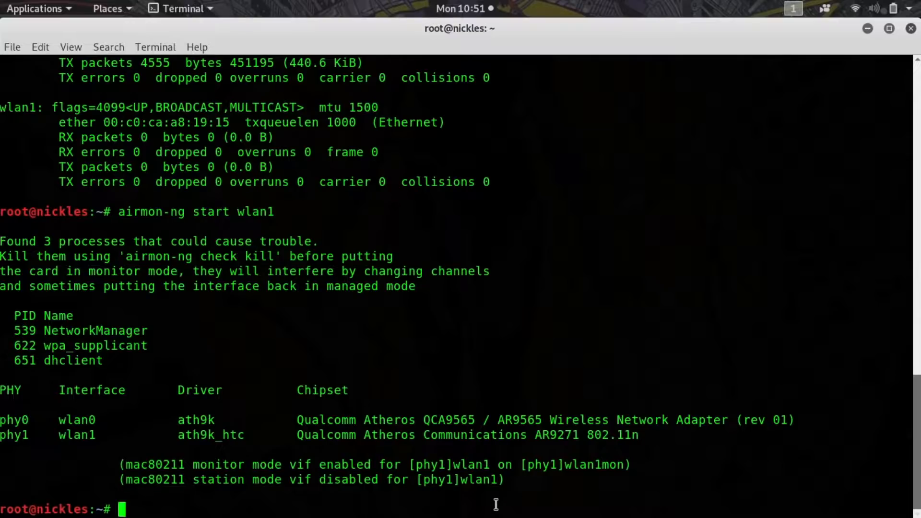
Enter an airodump-ng command naming the wlan1mon interface at the prompt
{"action": "type", "text": "airo"}
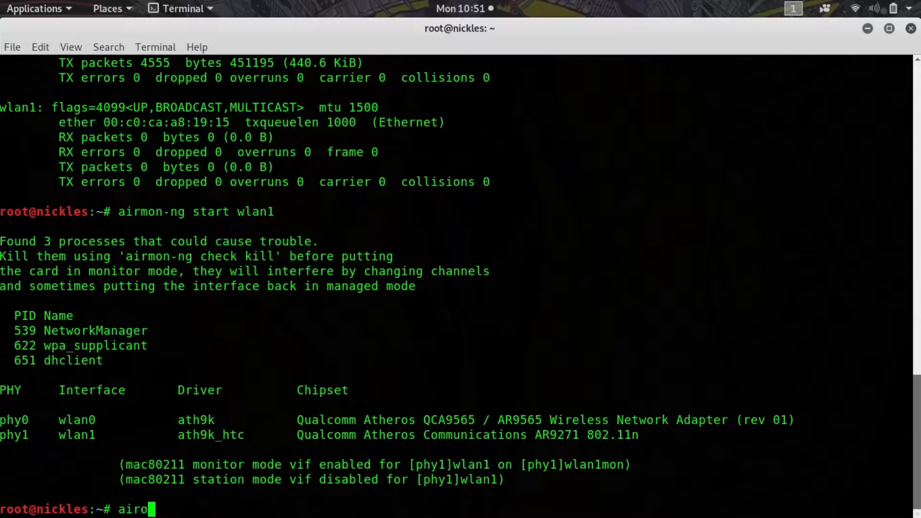
{"action": "type", "text": "dump-ng wl"}
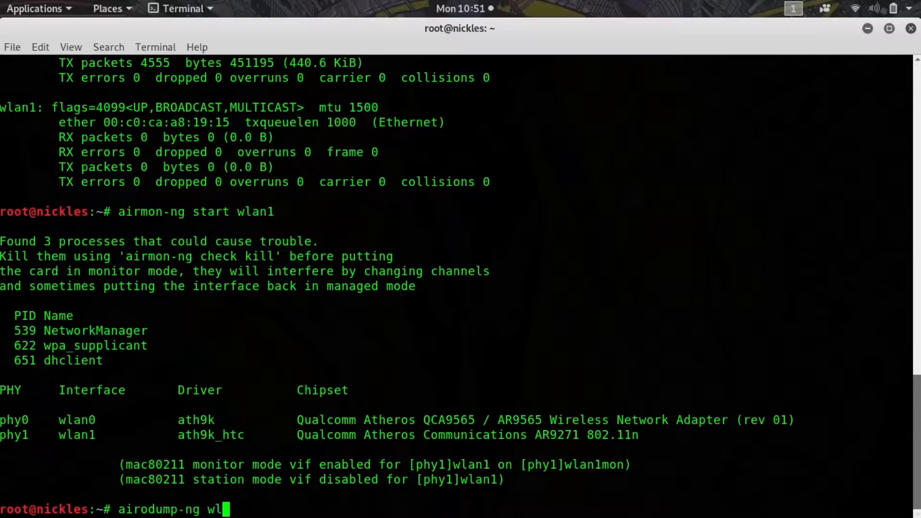
{"action": "type", "text": "an1mo"}
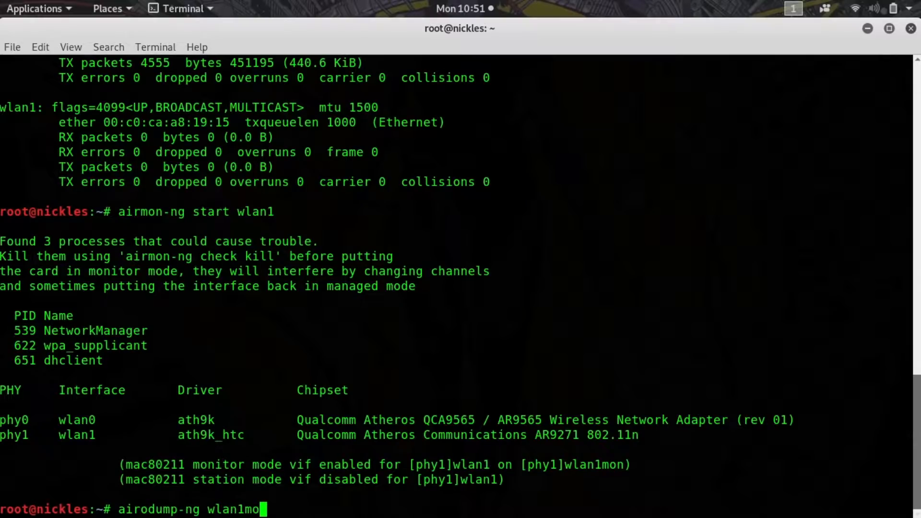
{"action": "type", "text": "n"}
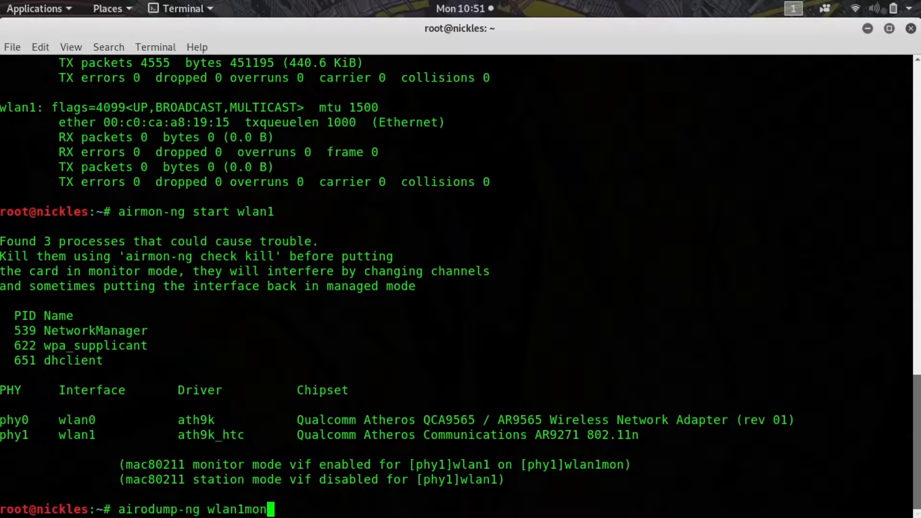
Run the airodump-ng command, then list interfaces with ifconfig to confirm wlan1mon exists
{"action": "key", "text": "Return"}
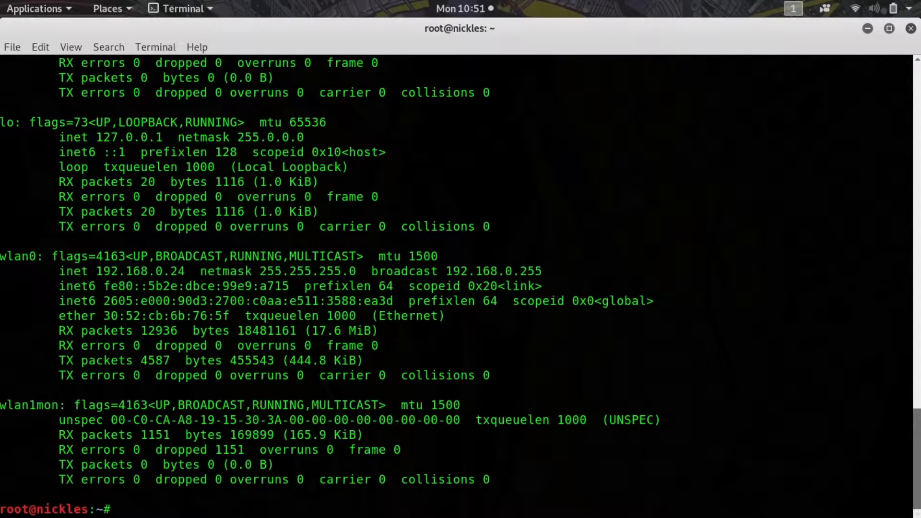
{"action": "type", "text": "ifconfig"}
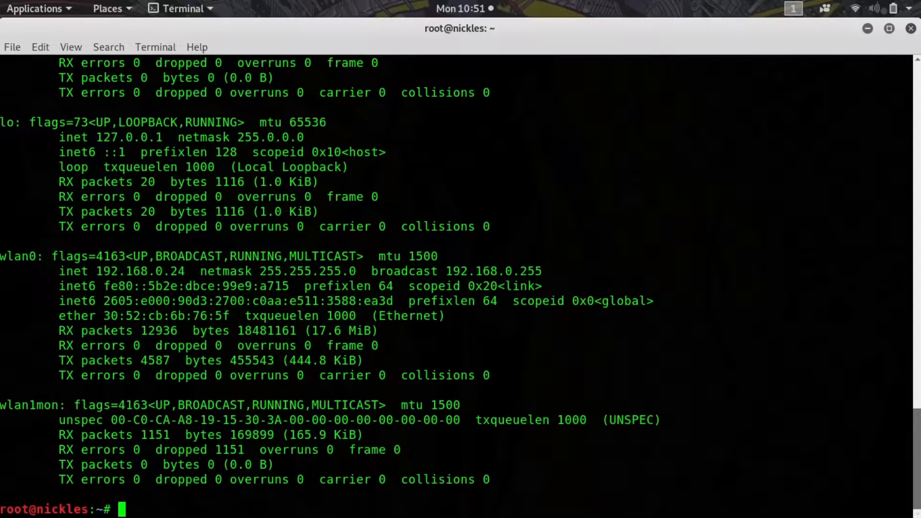
Start an airodump-ng capture on wlan1mon locked to channel 1
{"action": "type", "text": "airodu"}
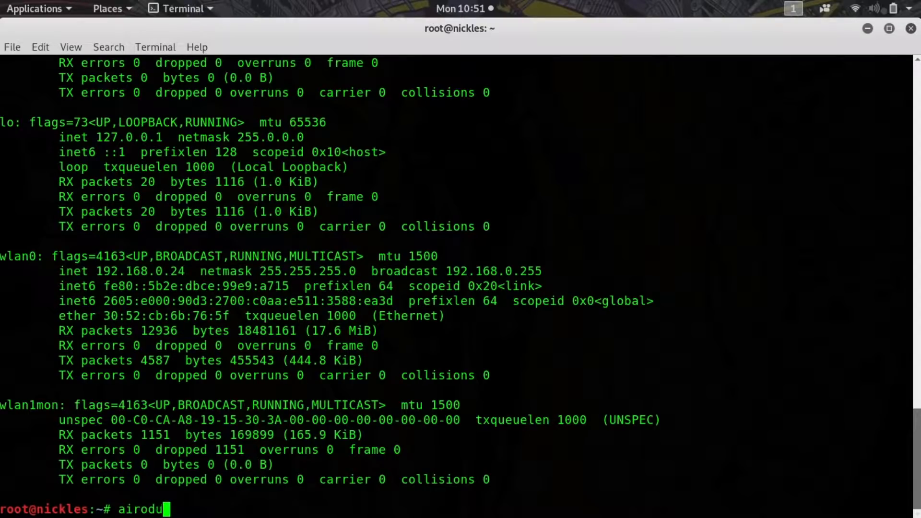
{"action": "type", "text": "mp-ng wlan"}
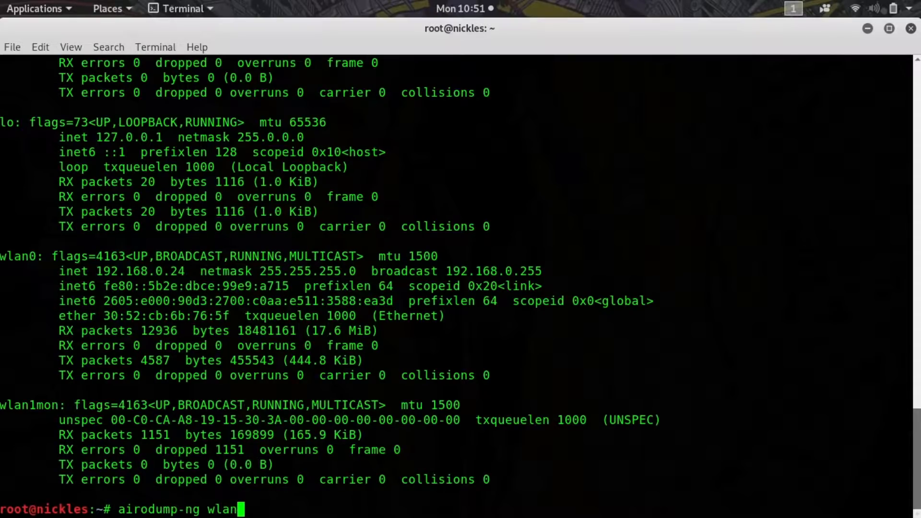
{"action": "type", "text": "1mon -"}
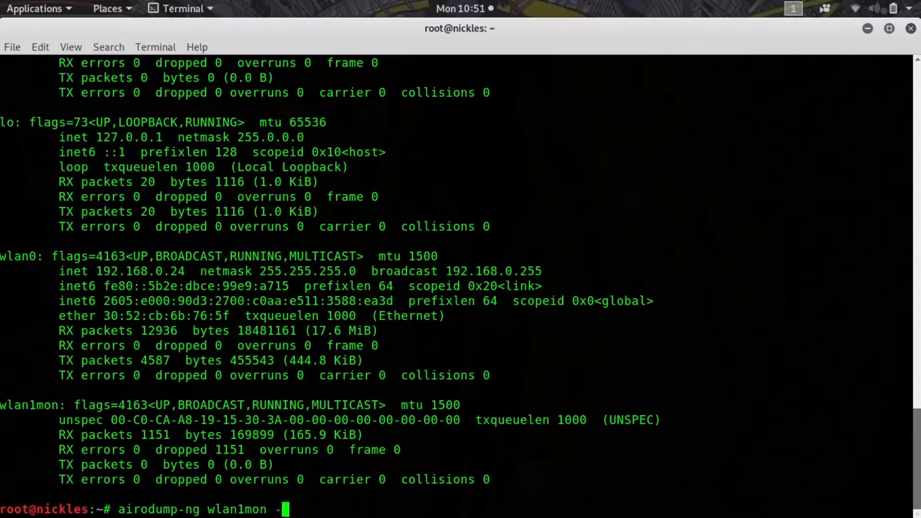
{"action": "type", "text": "c 1"}
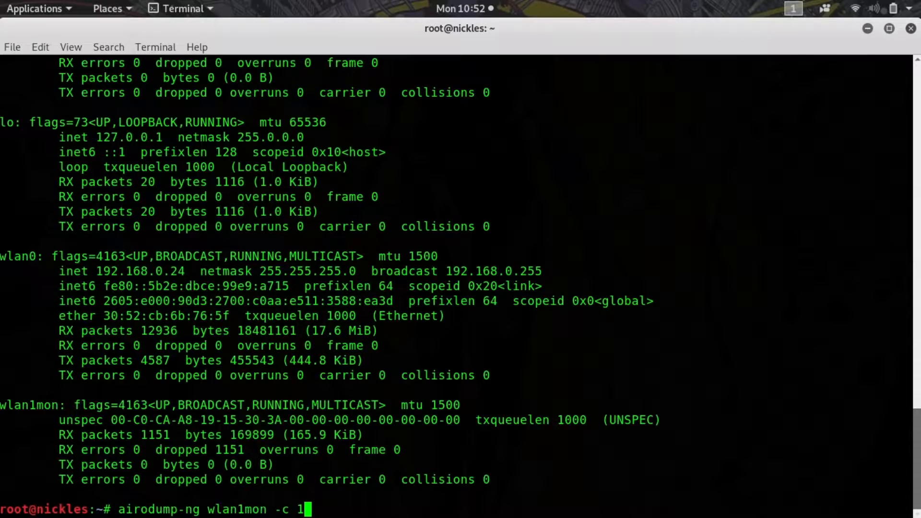
{"action": "key", "text": "Return"}
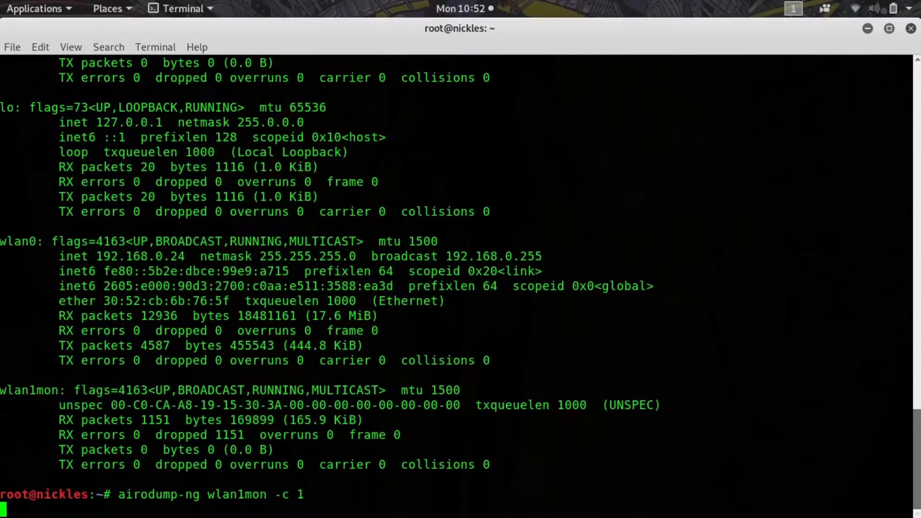
{"action": "key", "text": "Return"}
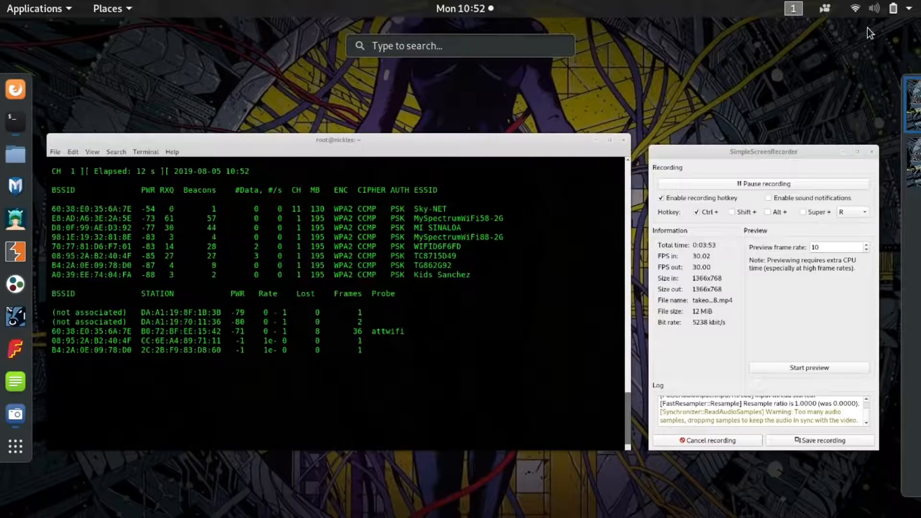
Search the GNOME Shell for 'wire' and launch Wireshark from the results
{"action": "type", "text": "wire"}
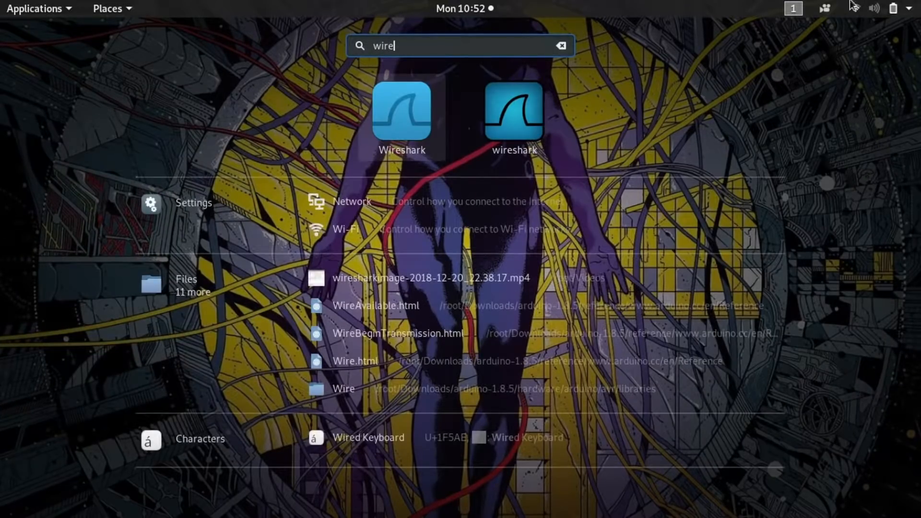
{"action": "key", "text": "Escape"}
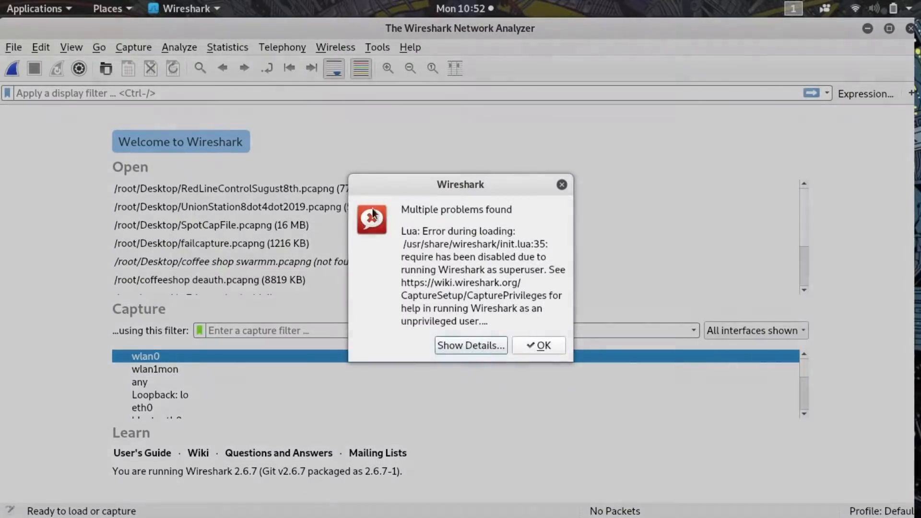
Dismiss the Lua superuser error and start a live capture on the wlan1mon interface
{"action": "left_click", "coordinate": [538, 345]}
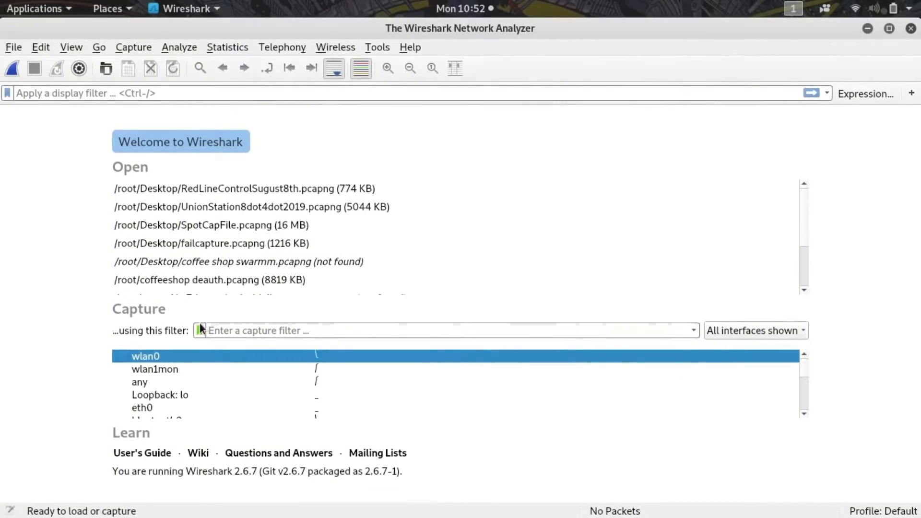
{"action": "double_click", "coordinate": [154, 369]}
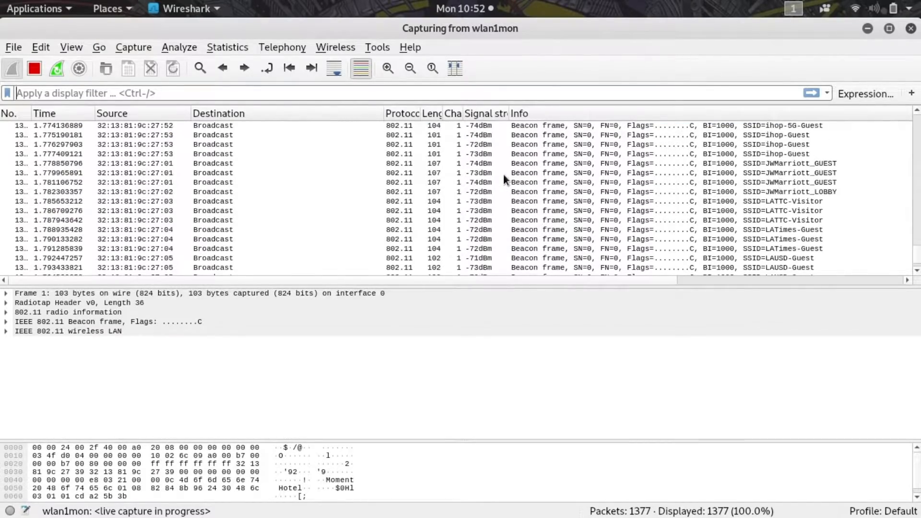
{"action": "mouse_move", "coordinate": [670, 216]}
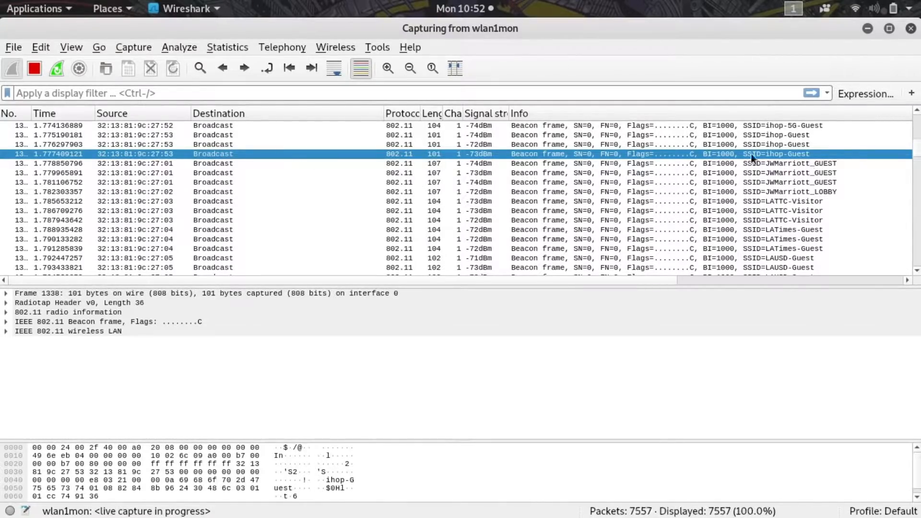
{"action": "mouse_move", "coordinate": [532, 164]}
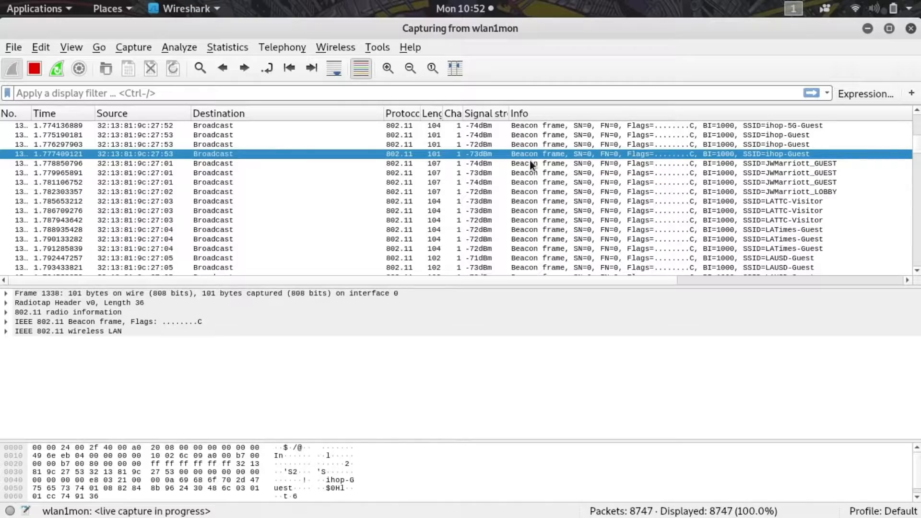
{"action": "mouse_move", "coordinate": [794, 172]}
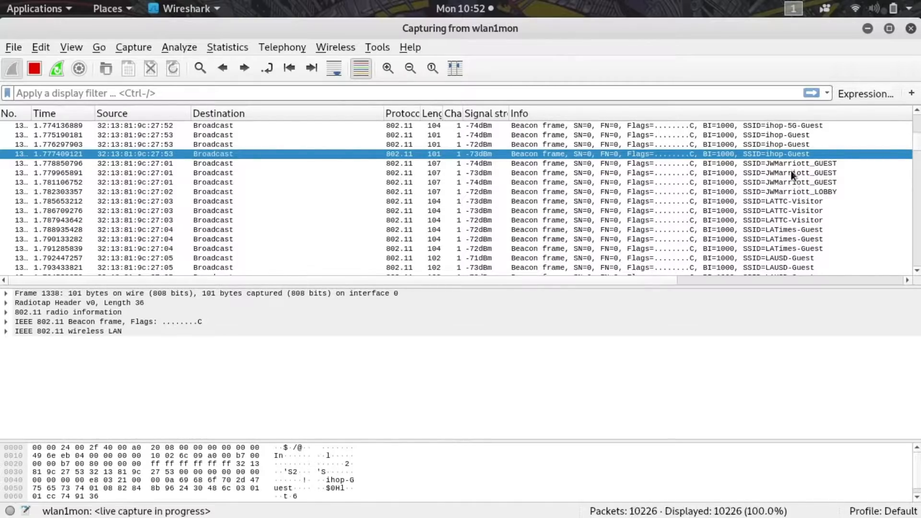
{"action": "scroll", "scroll_direction": "up", "scroll_amount": 3}
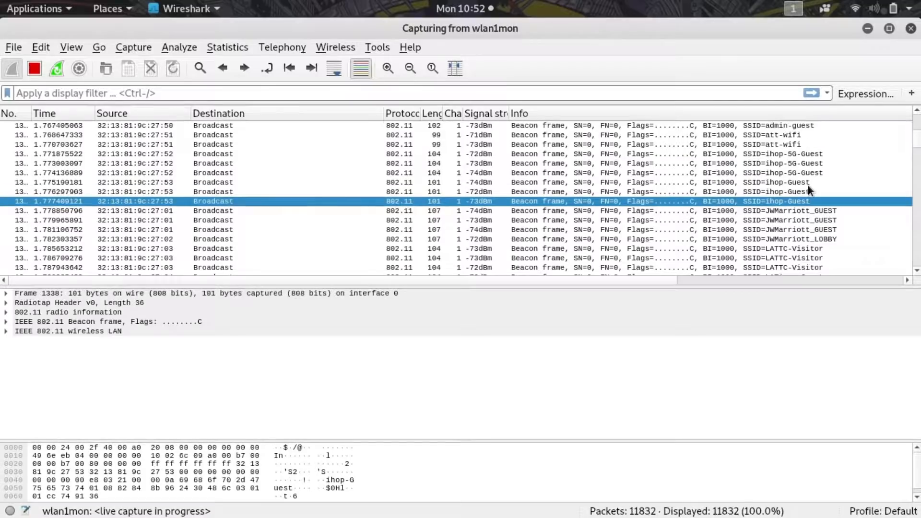
{"action": "mouse_move", "coordinate": [792, 198]}
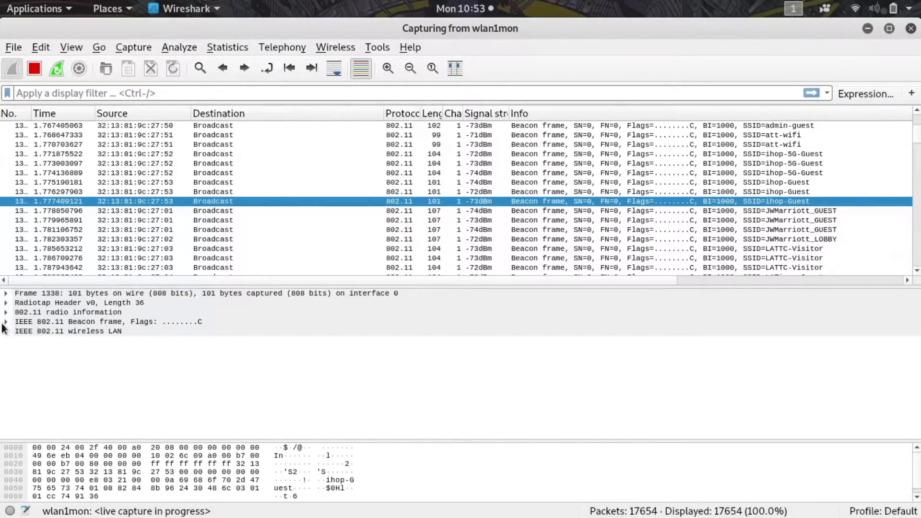
Apply the beacon's transmitter address 32:13:81:9c:27:53 as the display filter
{"action": "left_click", "coordinate": [6, 322]}
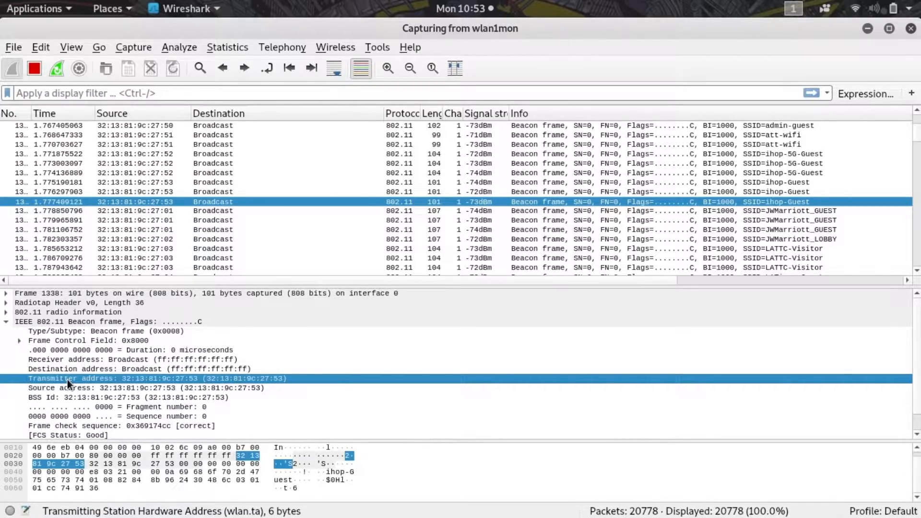
{"action": "right_click", "coordinate": [67, 378]}
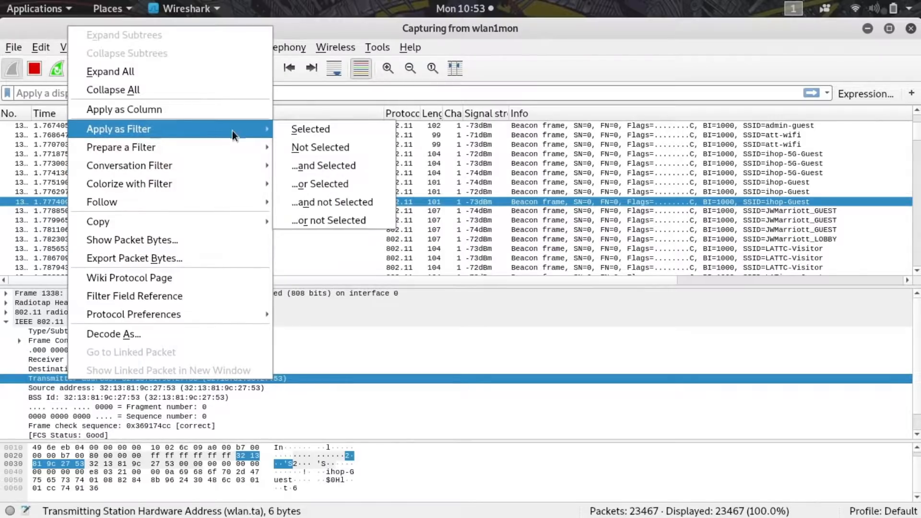
{"action": "left_click", "coordinate": [310, 128]}
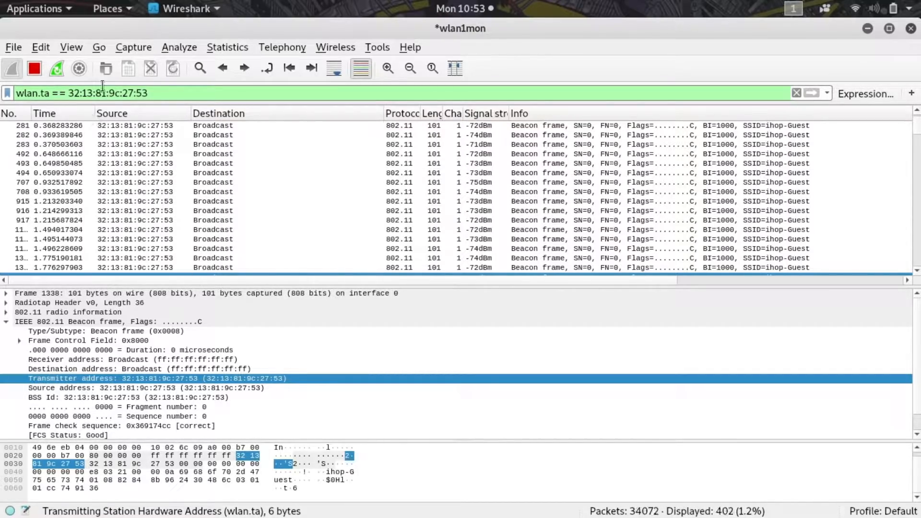
{"action": "mouse_move", "coordinate": [288, 182]}
{"action": "type", "text": "[0"}
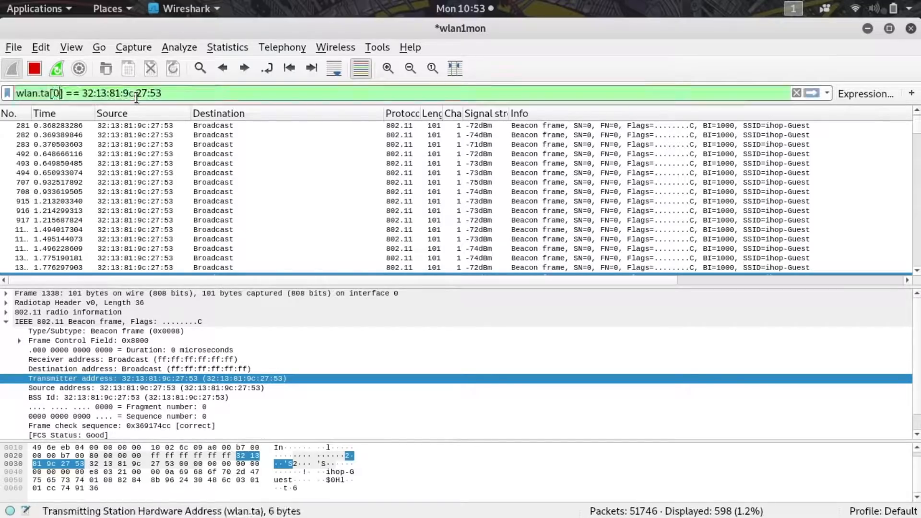
Edit the filter to wlan.ta[0:3] == 32:13:81 and apply it to match the address prefix
{"action": "type", "text": ":3"}
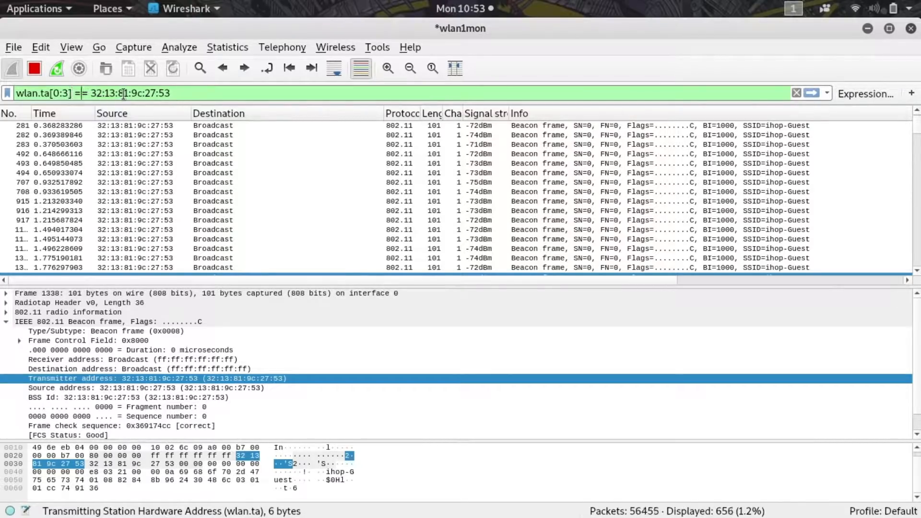
{"action": "key", "text": "BackSpace"}
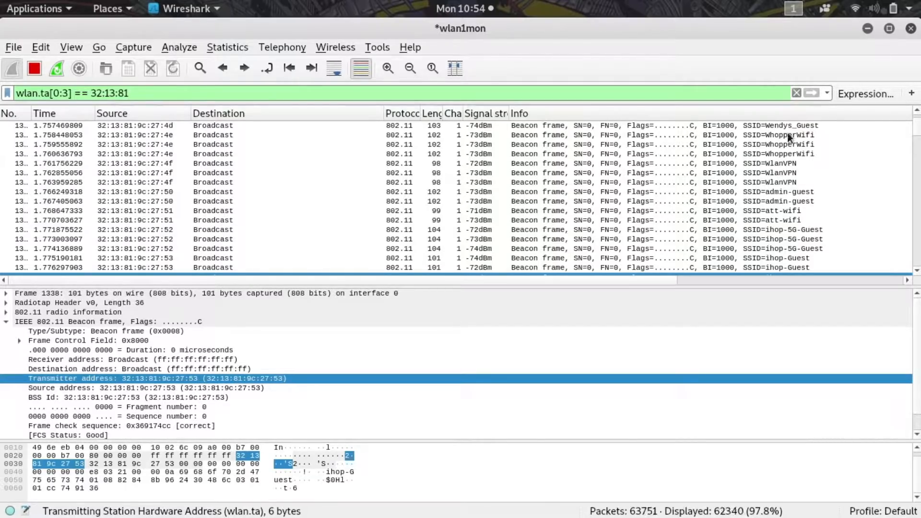
{"action": "scroll", "scroll_direction": "down", "scroll_amount": 3}
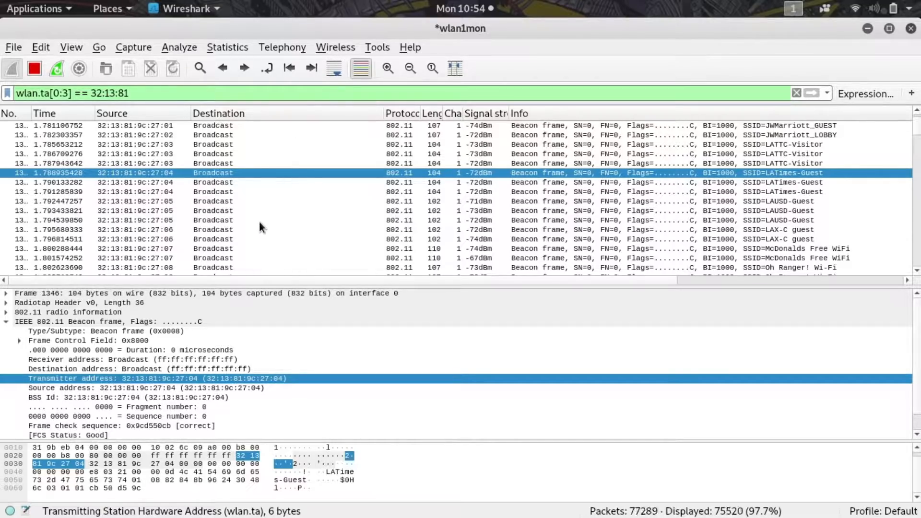
{"action": "mouse_move", "coordinate": [452, 211]}
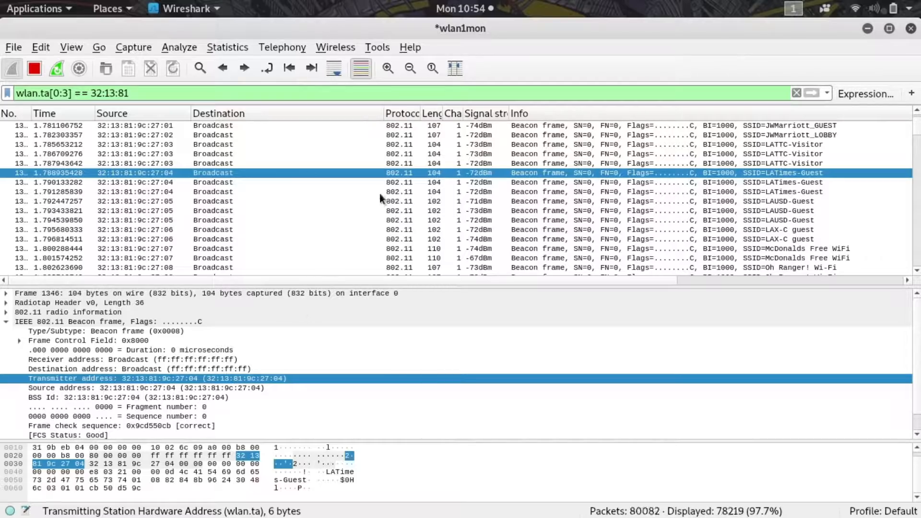
{"action": "mouse_move", "coordinate": [323, 161]}
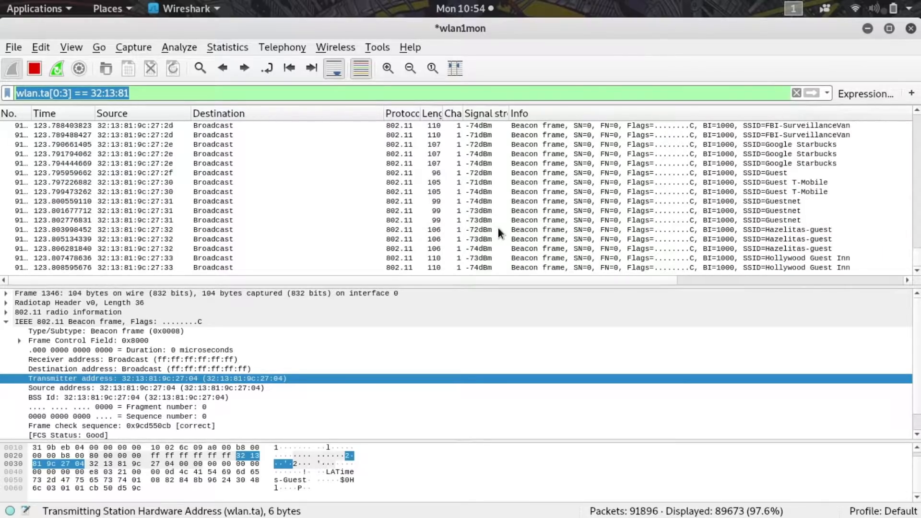
Create an I/O graph from Statistics plotting the AVG(Y Field) signal dBm line over time
{"action": "left_click", "coordinate": [227, 48]}
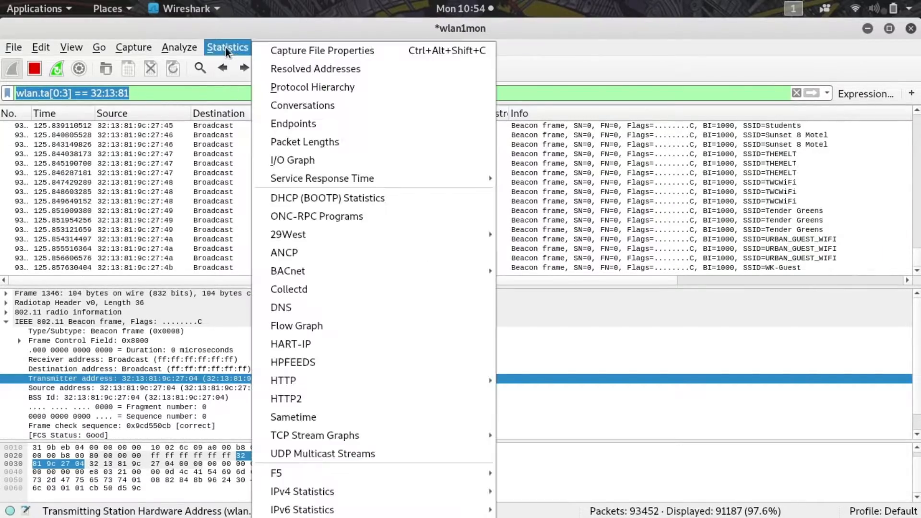
{"action": "left_click", "coordinate": [293, 160]}
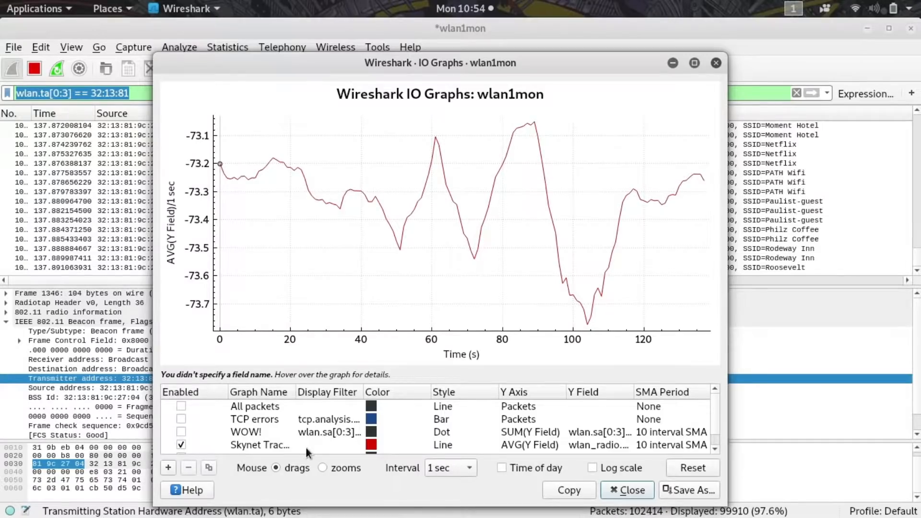
{"action": "left_click", "coordinate": [329, 444]}
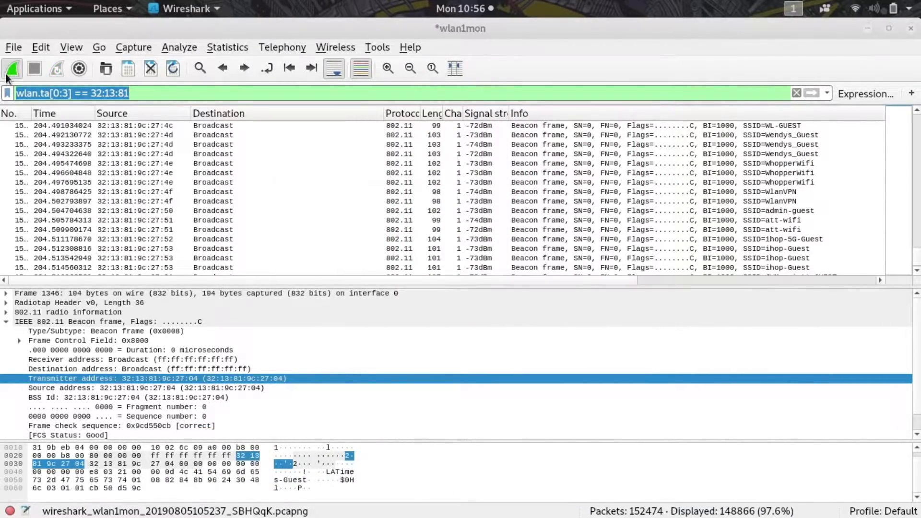
Restart the wlan1mon capture, continuing without saving the old packets
{"action": "left_click", "coordinate": [12, 68]}
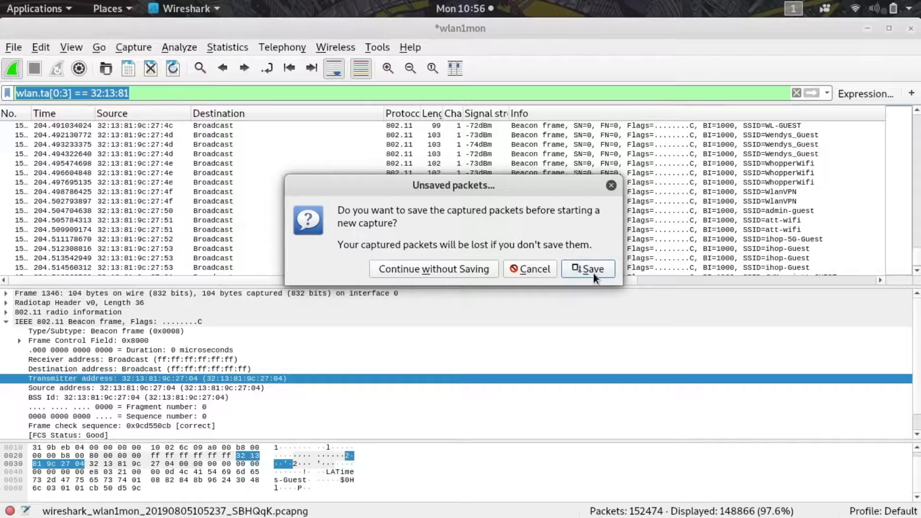
{"action": "left_click", "coordinate": [434, 269]}
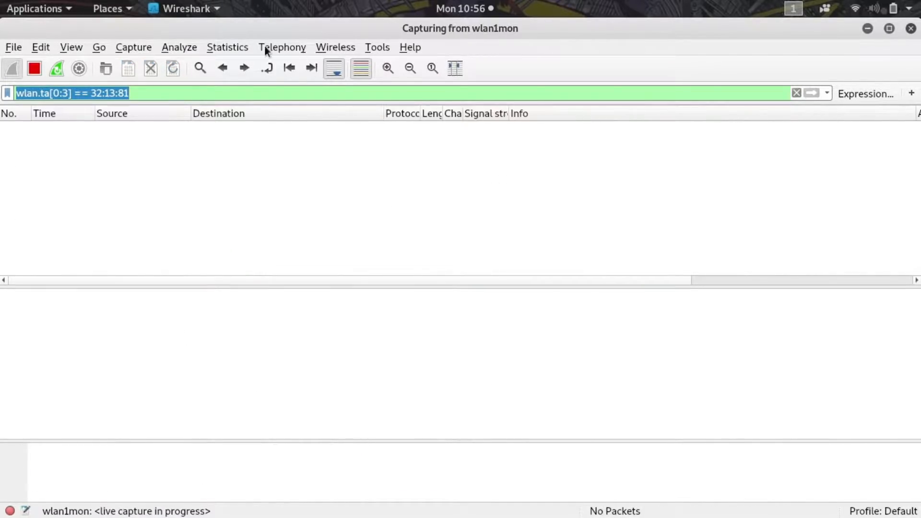